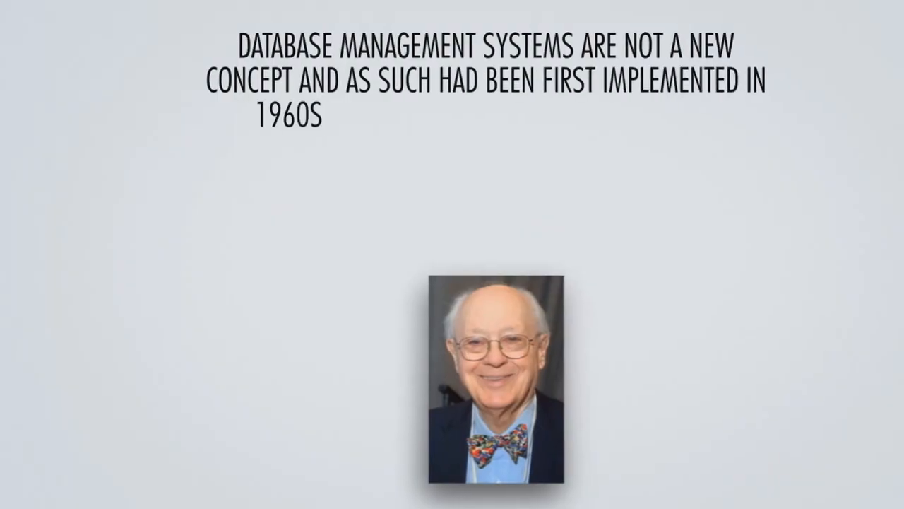
type("CHARLES BACHMEN'S INTEGRATED DATA STORE(")
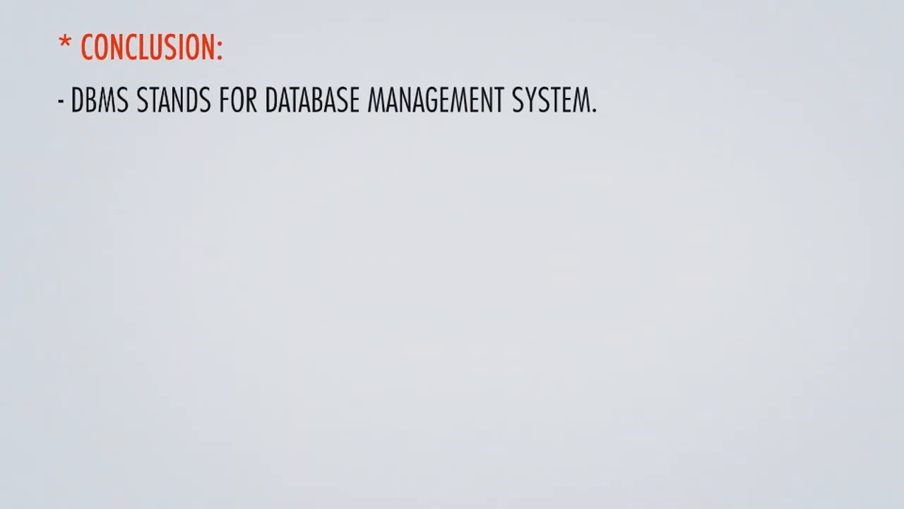
type("WE HAVE FOUR MAJOR TYPES OF DBMSS NAMELY")
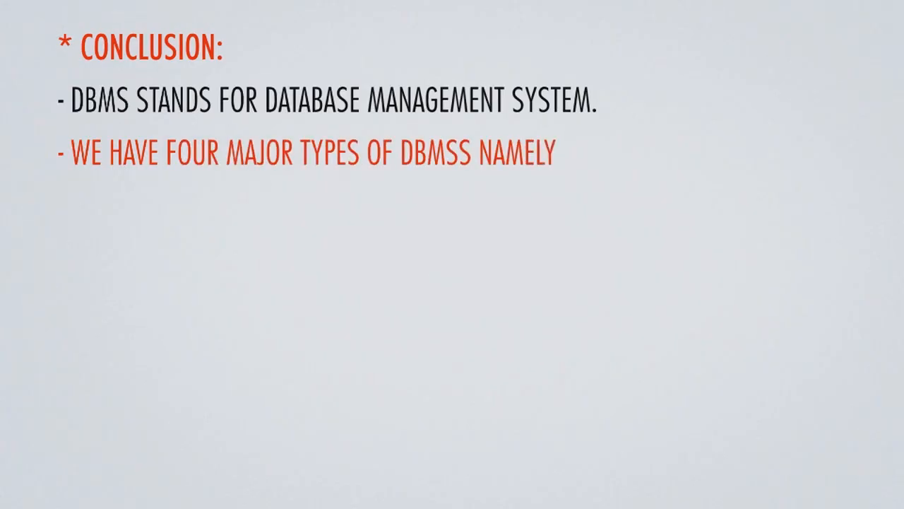
type("HIERARCHICAL, NETWORK, RELATIONAL, OBJECT ORIENTED")
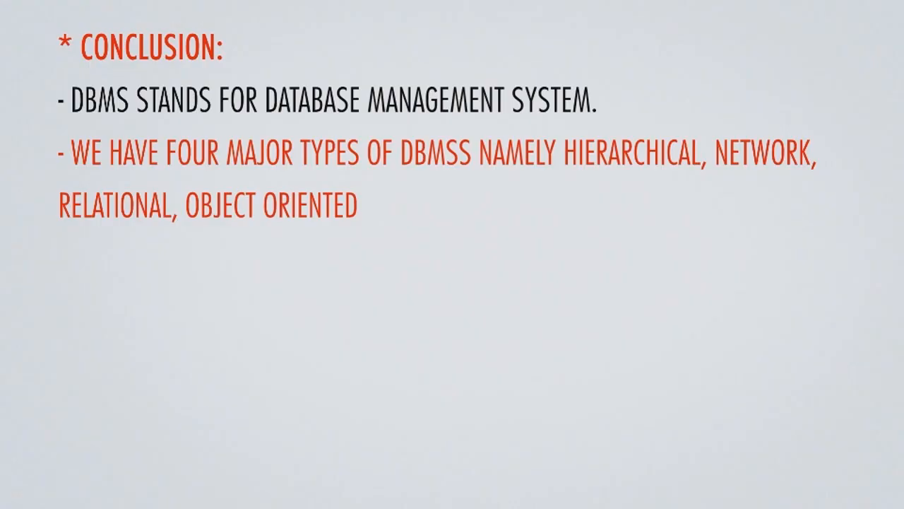
type("- THE MOST WIDELY USED D")
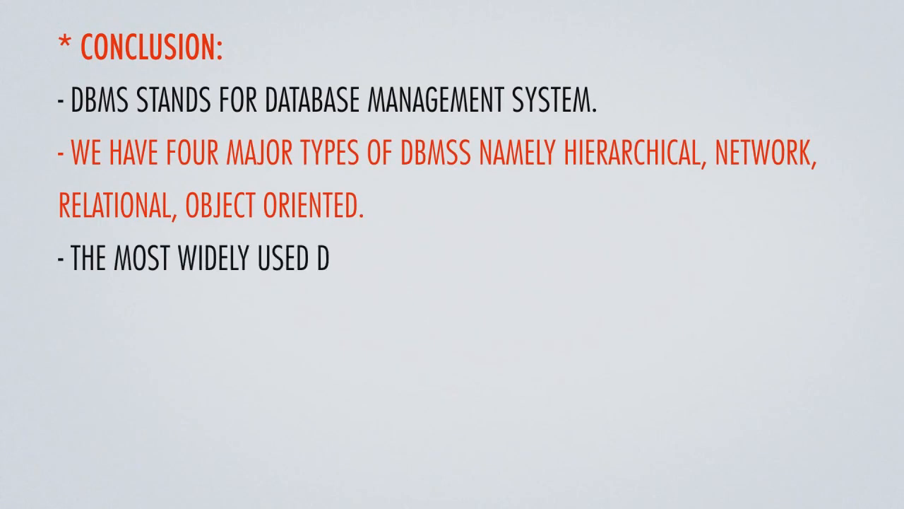
type("BMS")
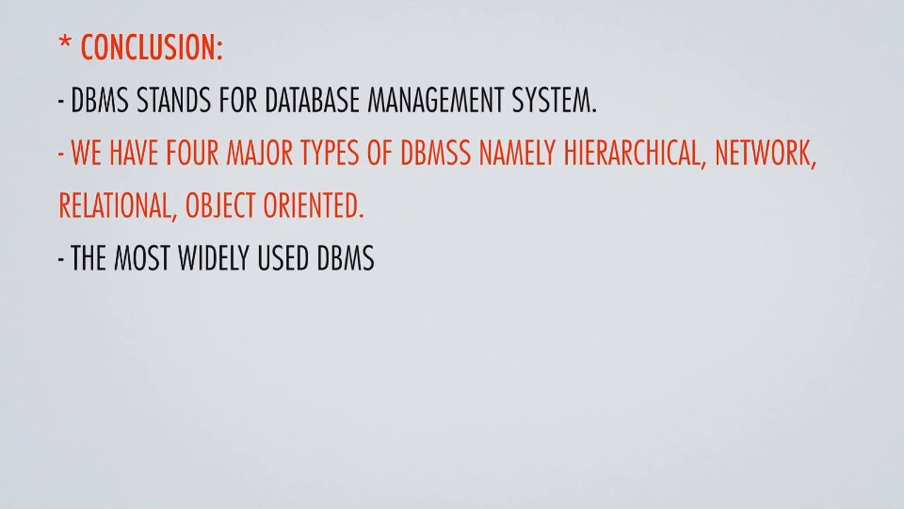
type("IS THE RELATIONAL MODEL THAT")
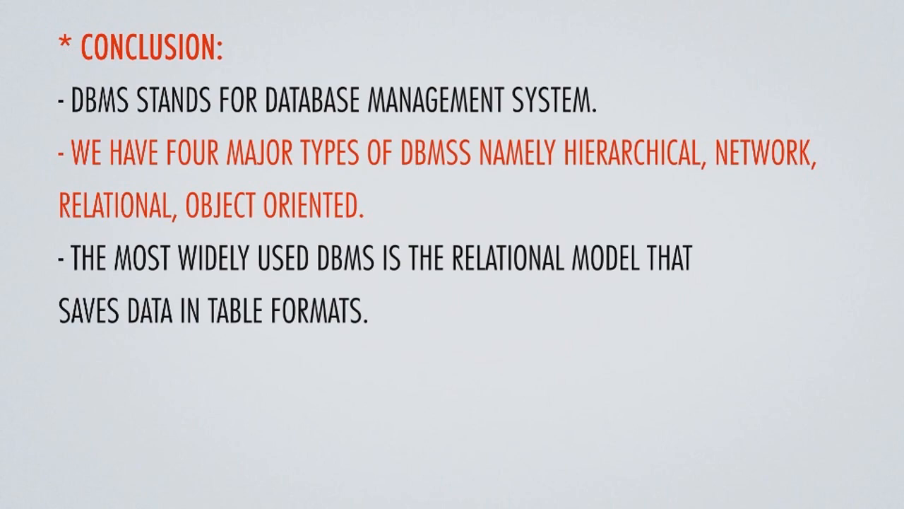
type("IT USES SQL AS THE STANDARD QUERY LANGUAGE")
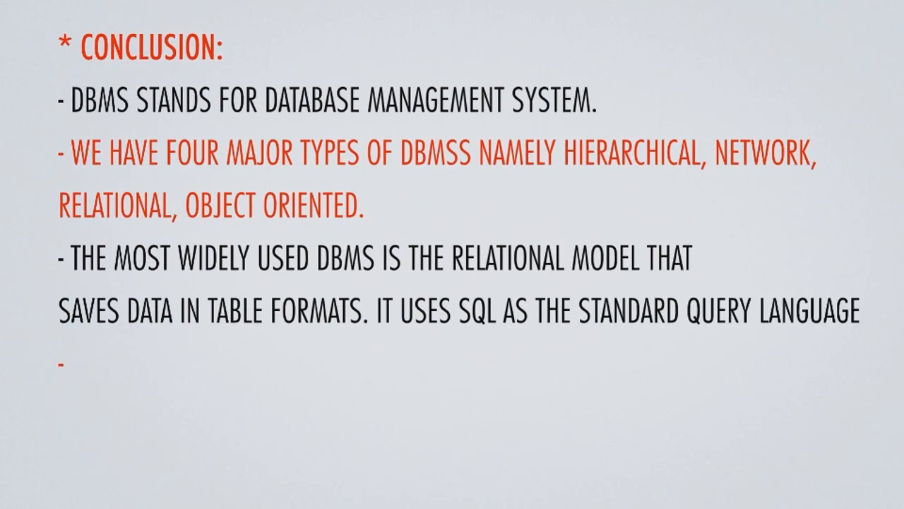
type("SQL IS STANDARD LANGUAGE USED TO QUERY A DATABASE")
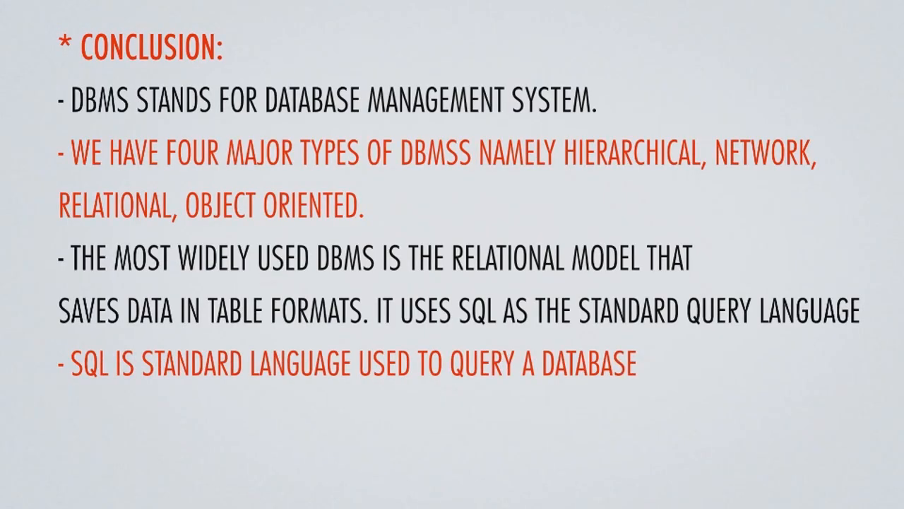
type("THE DATABASE APPROACH HAS MANY ADVA")
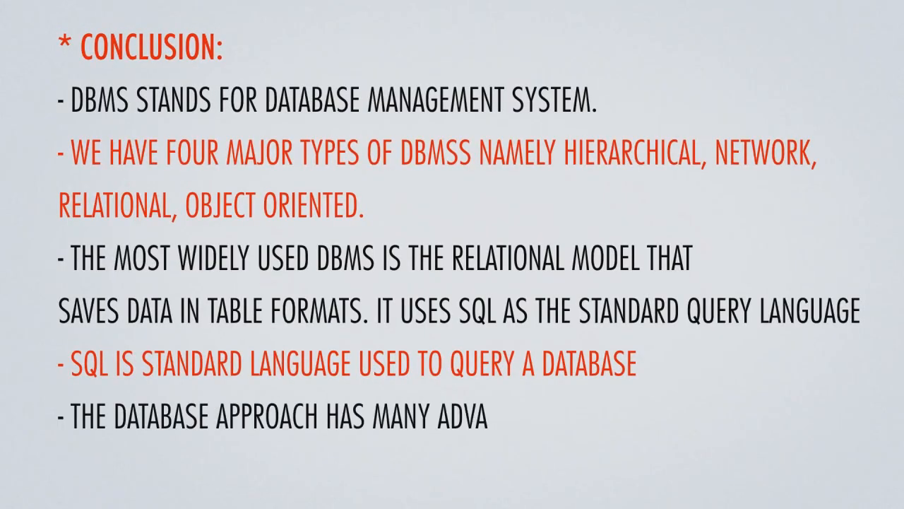